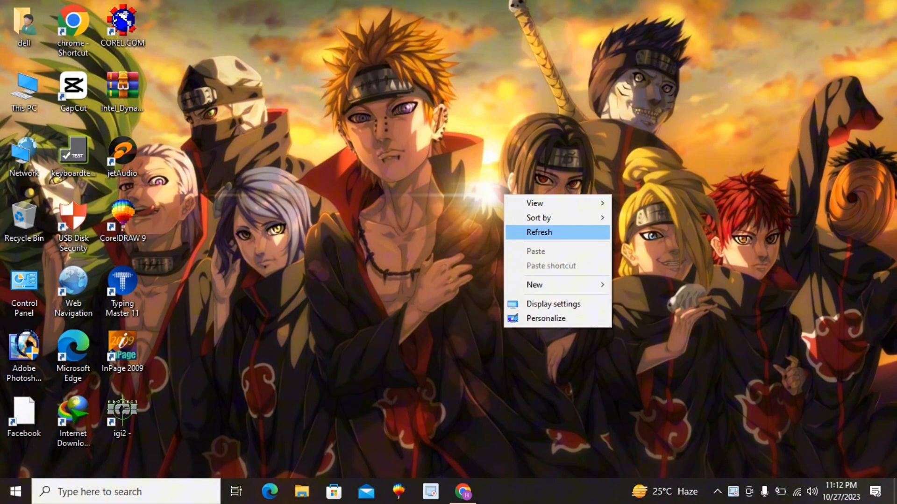
Enter the account e-mail and password in the Ubisoft Connect login window and log in.
left_click(539, 232)
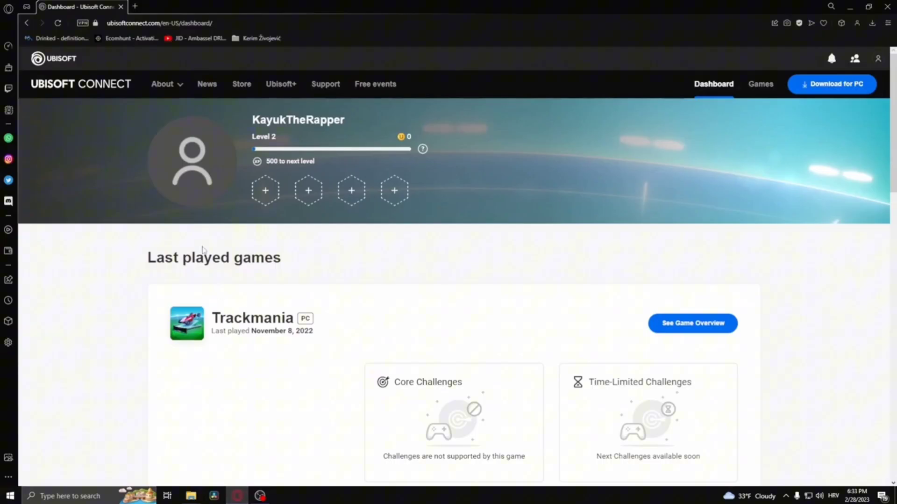
left_click(160, 23)
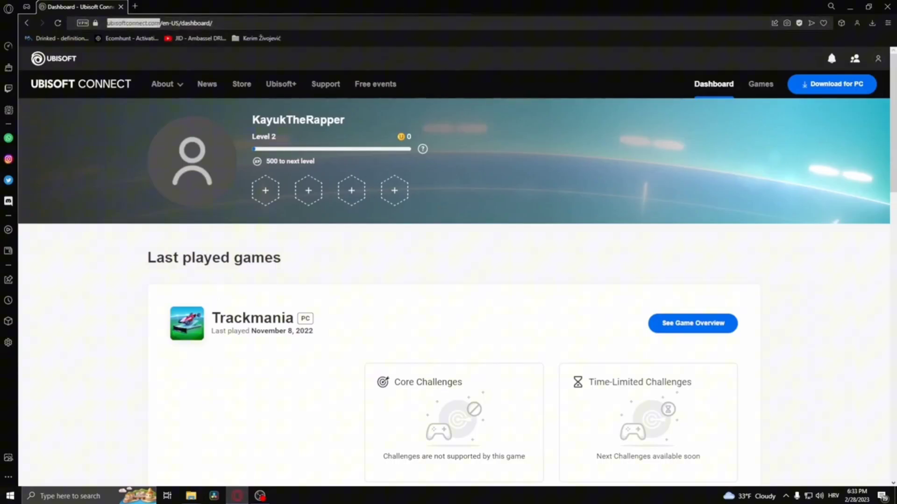
mouse_move(303, 3)
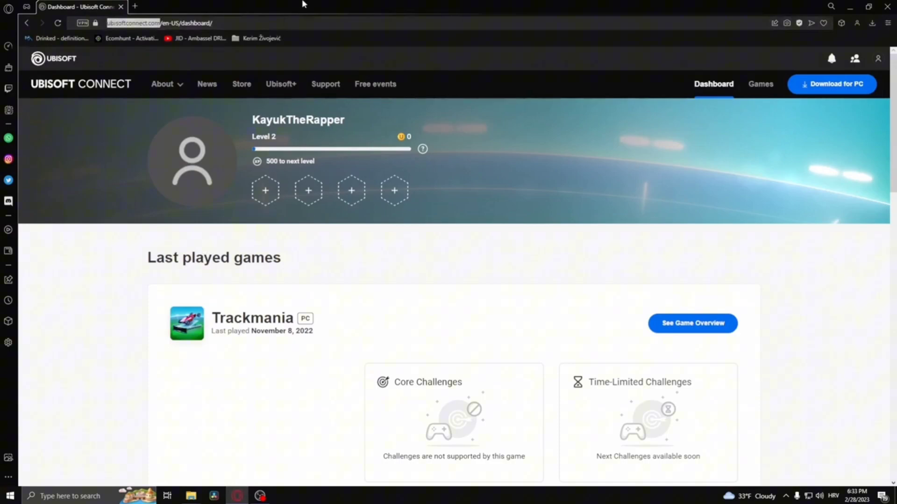
mouse_move(718, 56)
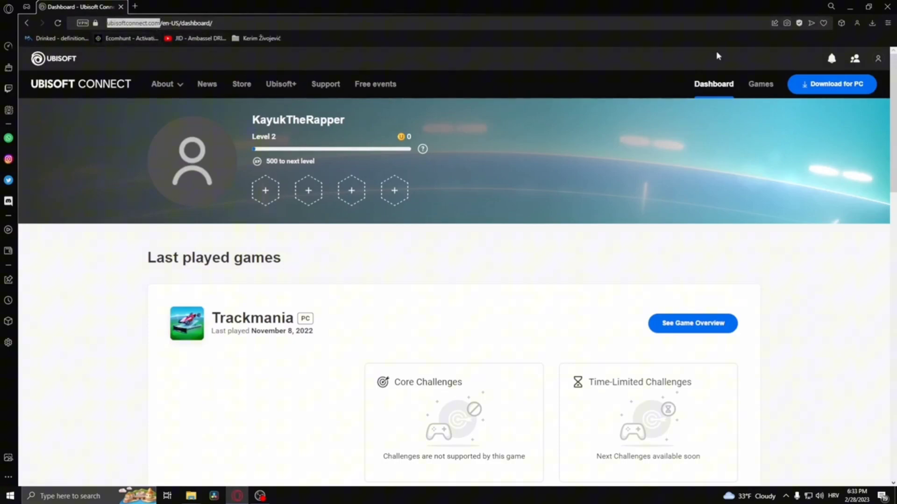
mouse_move(831, 83)
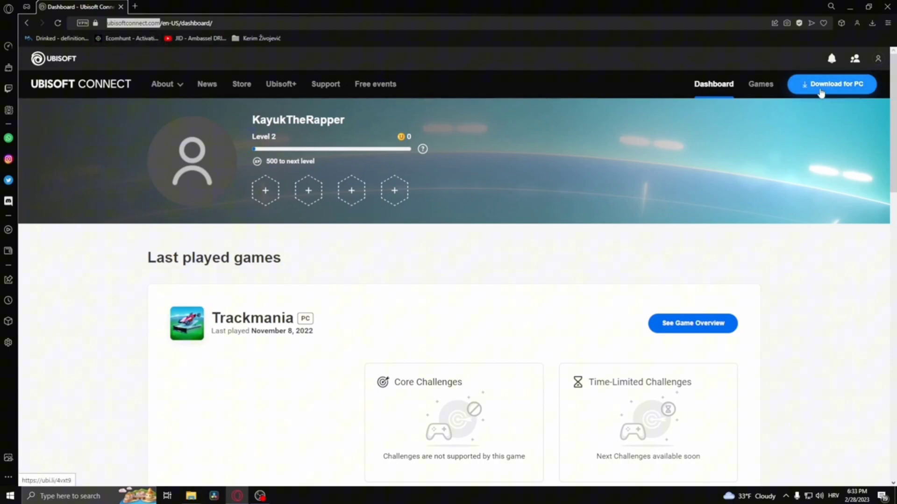
mouse_move(234, 275)
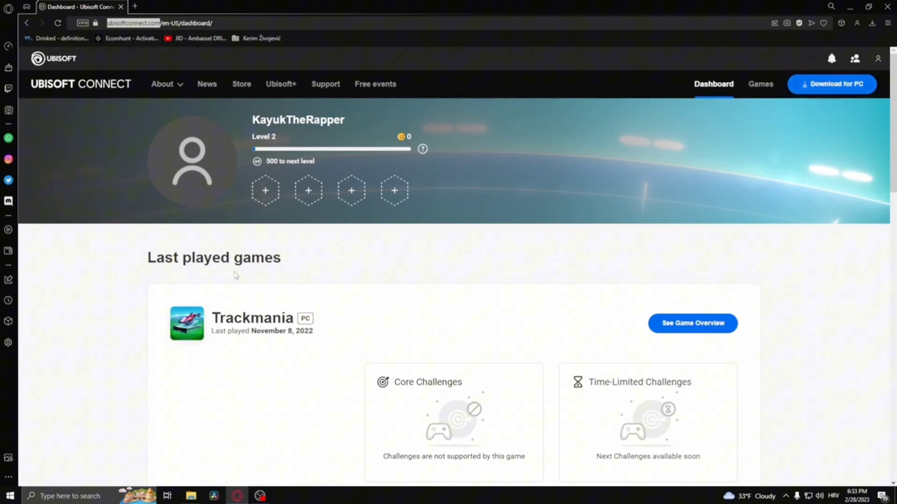
mouse_move(419, 347)
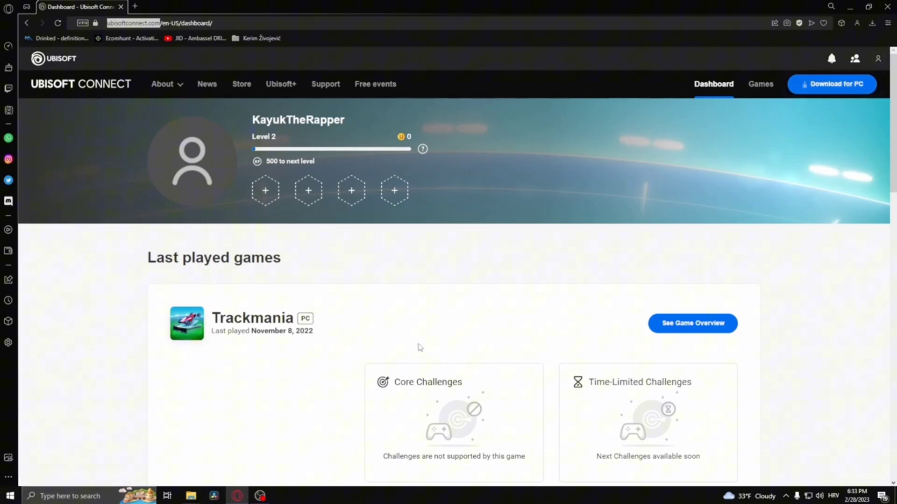
left_click(832, 83)
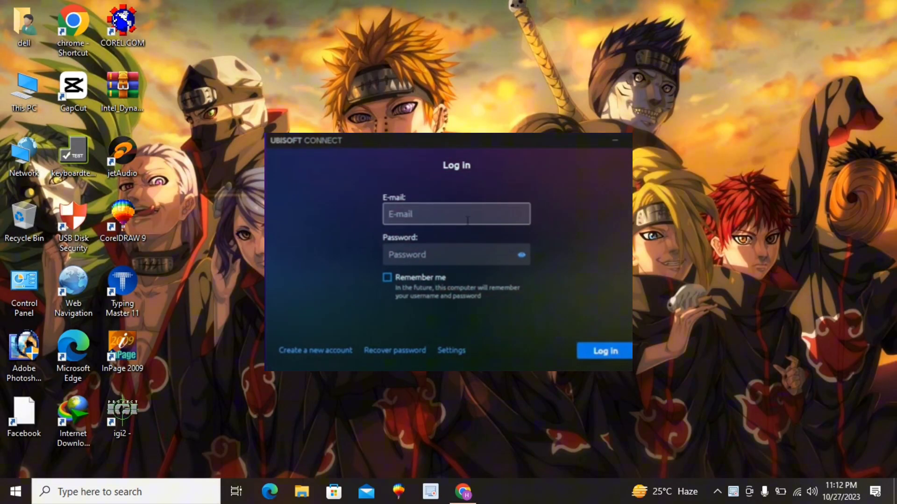
left_click(605, 350)
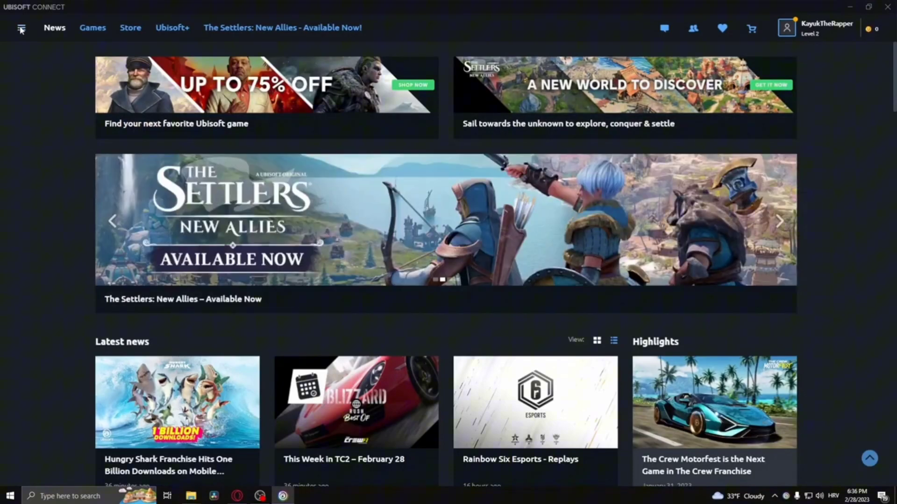
Enable 'Remind me of account linking next time I launch a Steam game' under Account Linking.
left_click(21, 27)
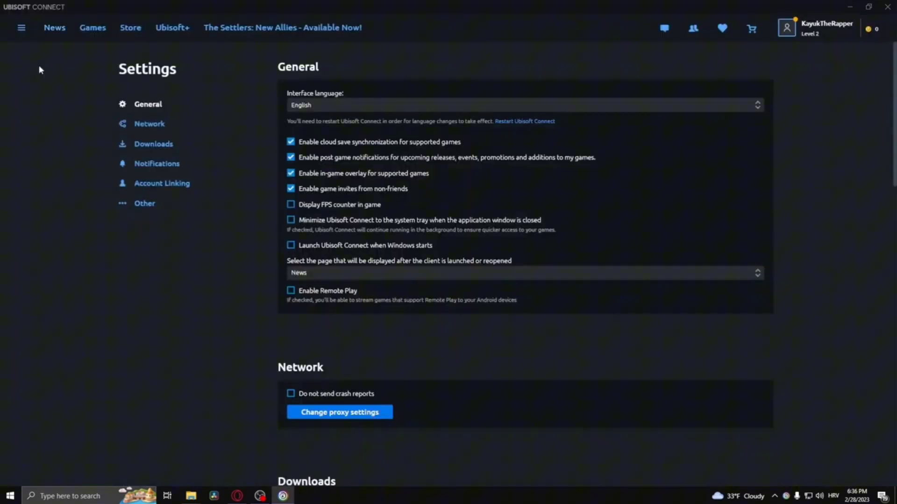
mouse_move(162, 182)
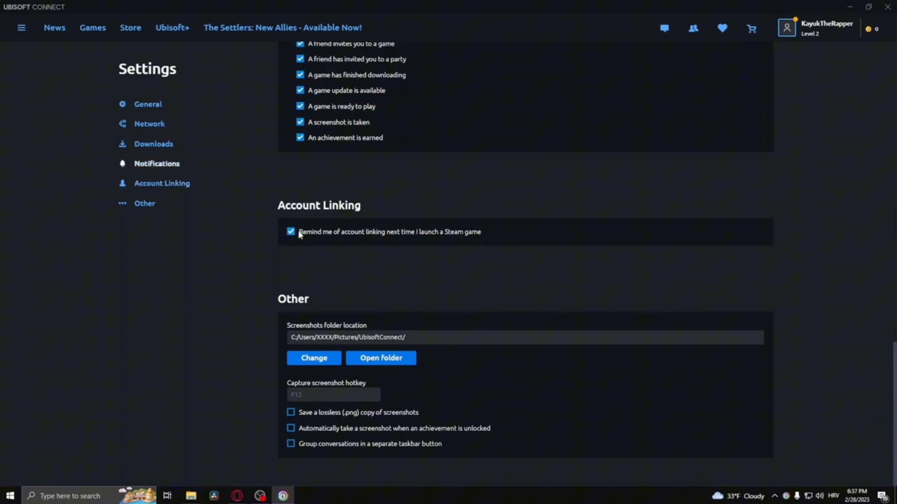
mouse_move(353, 237)
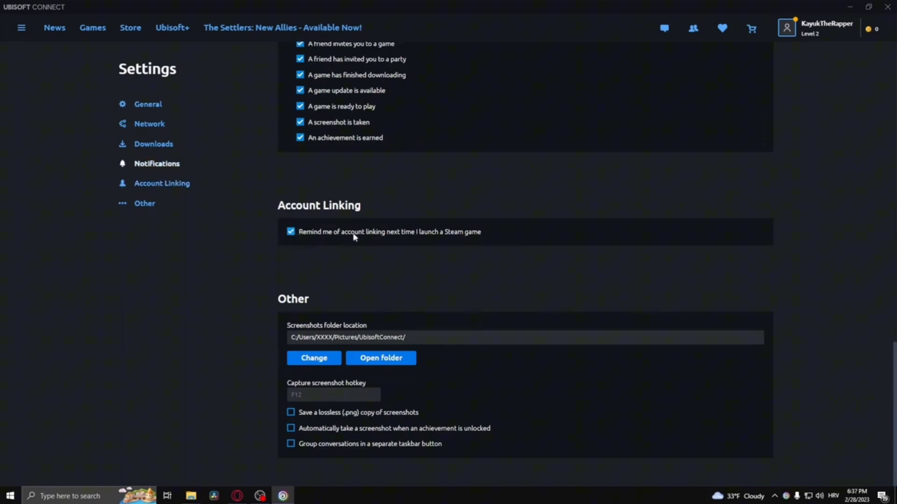
mouse_move(450, 237)
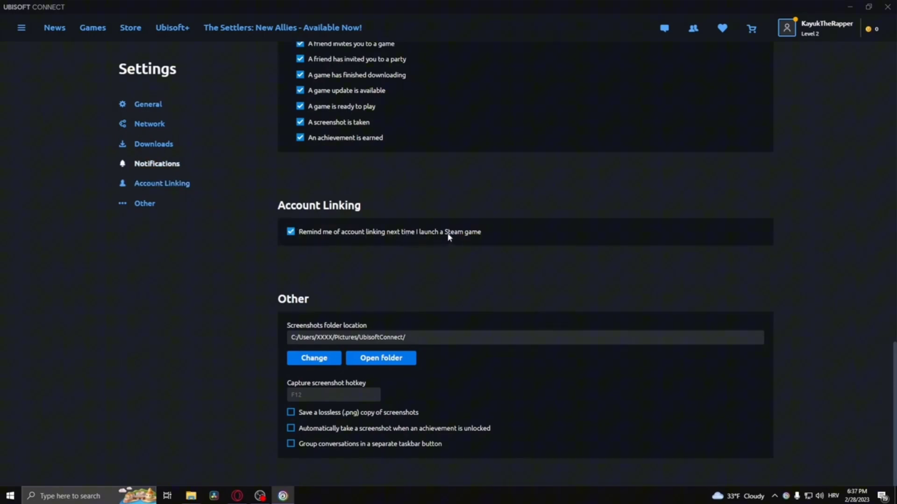
mouse_move(491, 234)
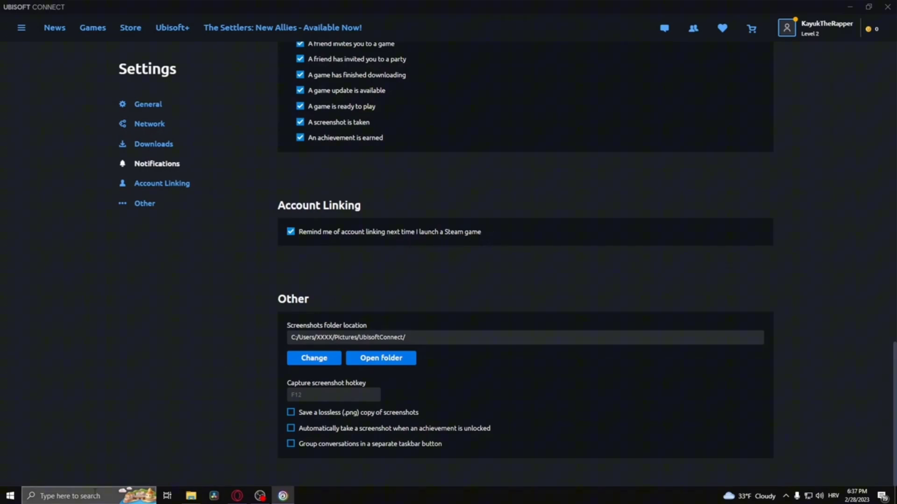
Search Windows for 'steam' and launch the Steam app to its Store page.
type("steam")
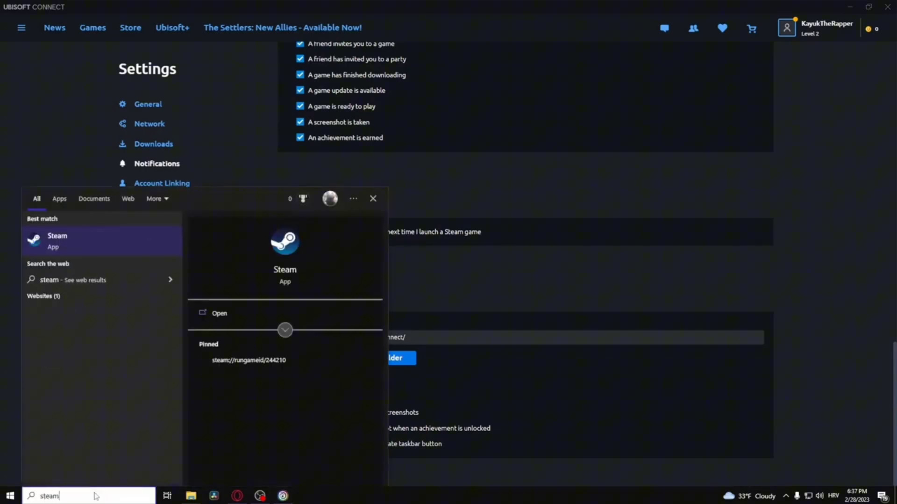
left_click(218, 312)
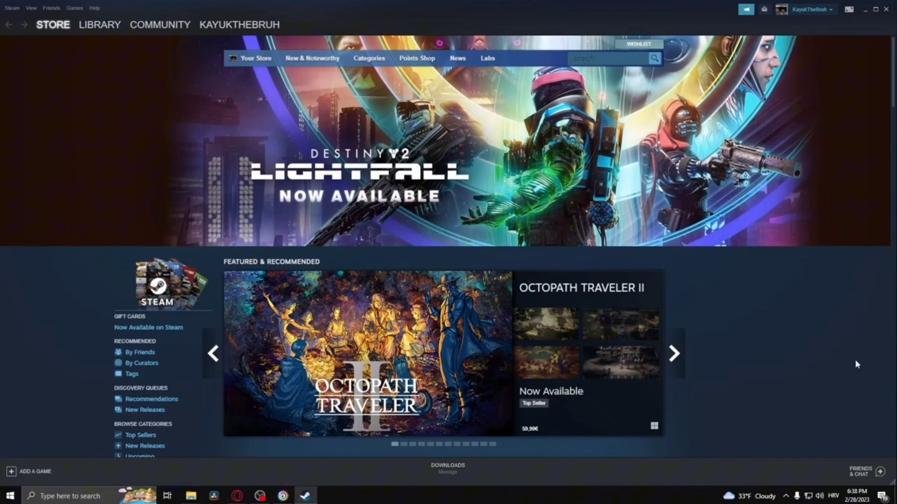
left_click(673, 353)
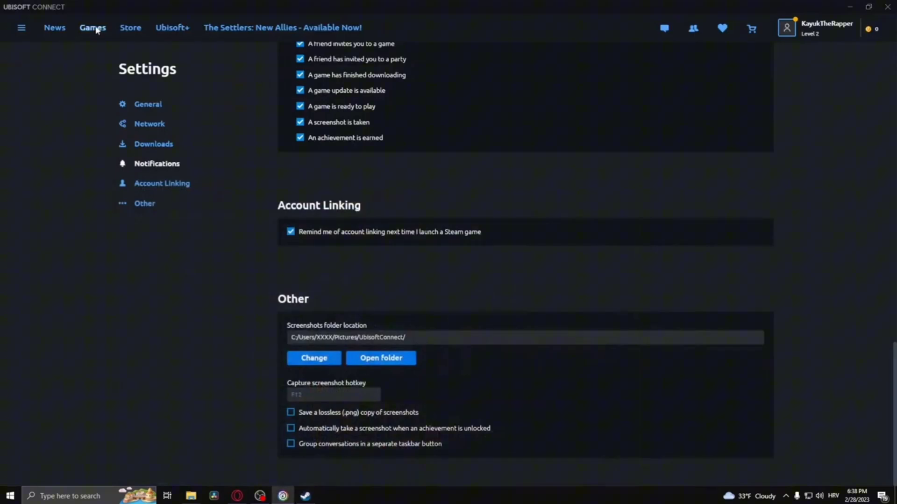
Search the Steam Store for 'trackmania' and open the free Trackmania store page.
left_click(92, 27)
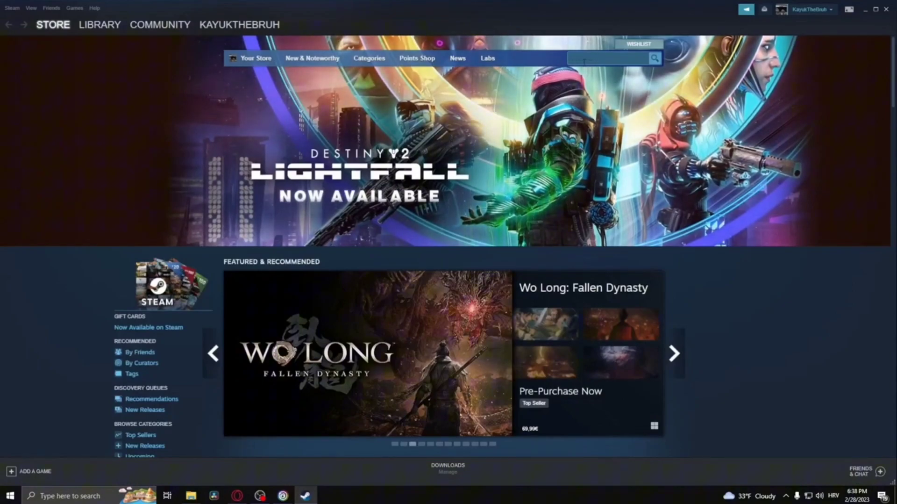
type("trackman")
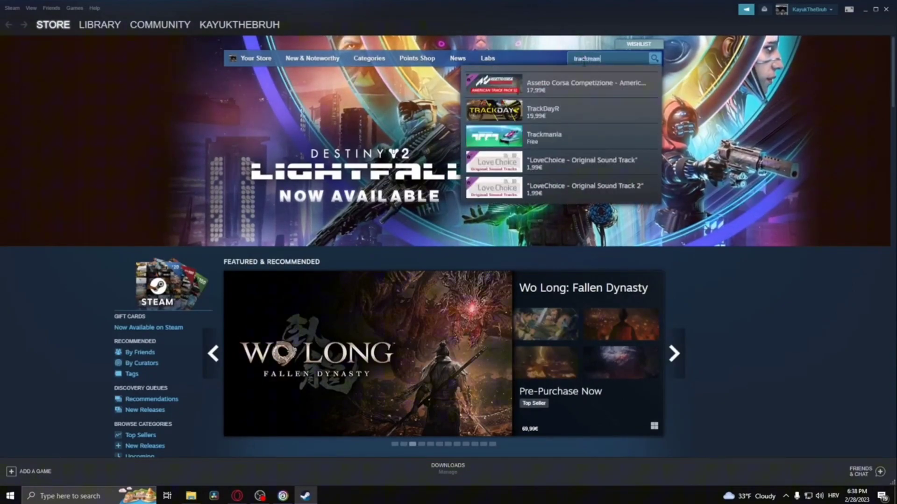
type("ia")
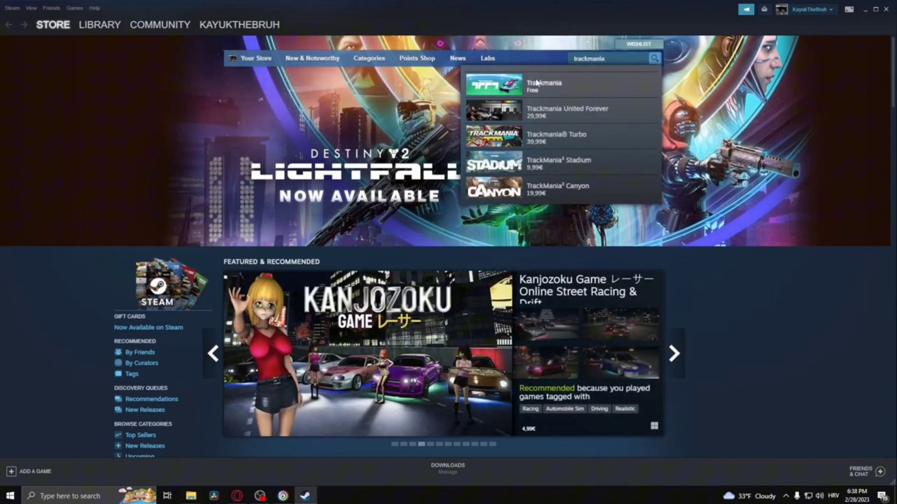
left_click(542, 83)
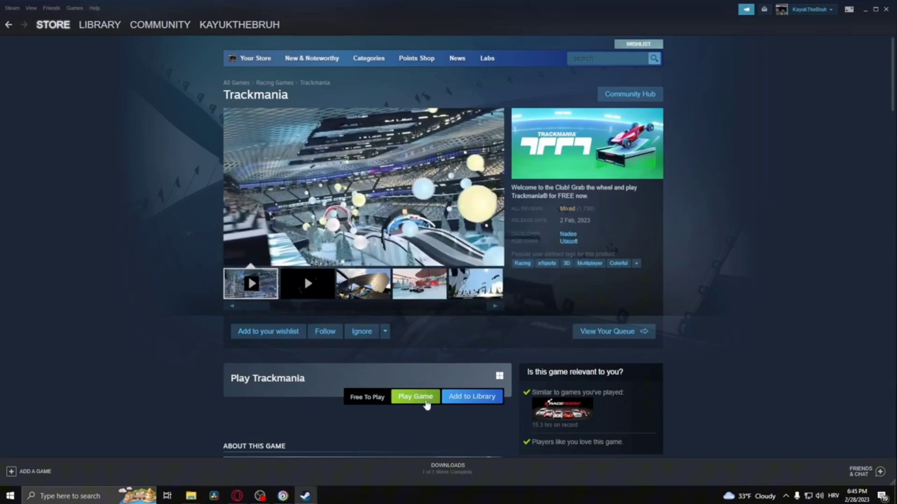
mouse_move(744, 289)
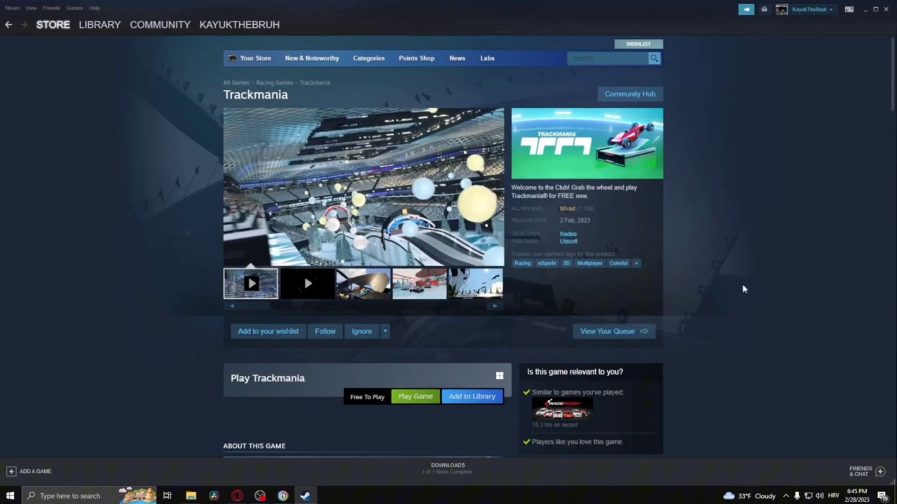
mouse_move(415, 396)
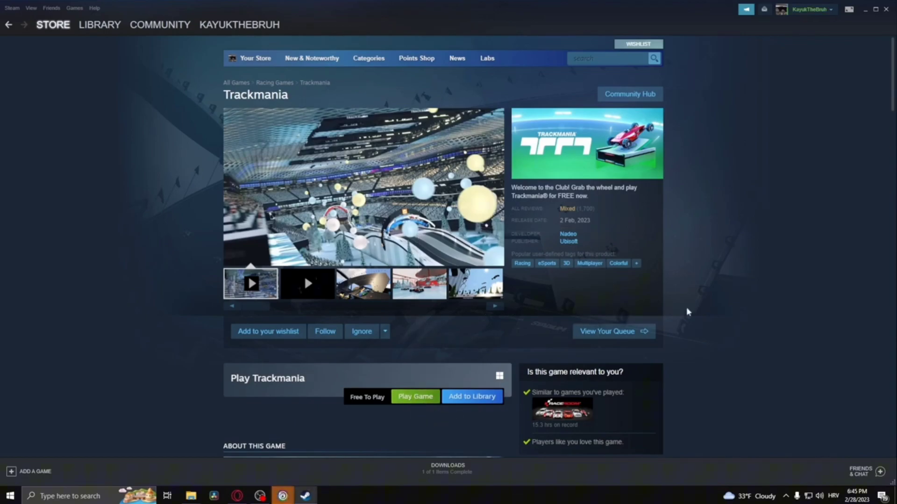
mouse_move(306, 495)
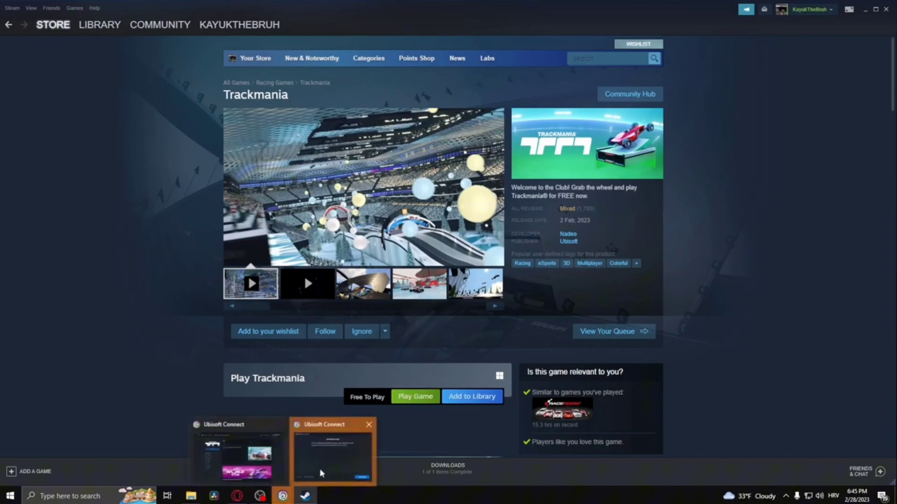
Continue in the 'Activate a key' window so Trackmania is activated and added to the library.
left_click(332, 452)
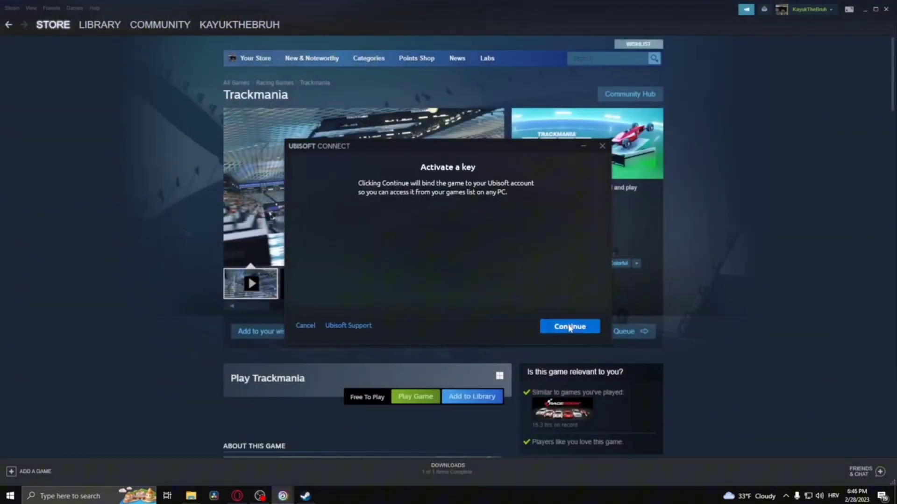
left_click(569, 326)
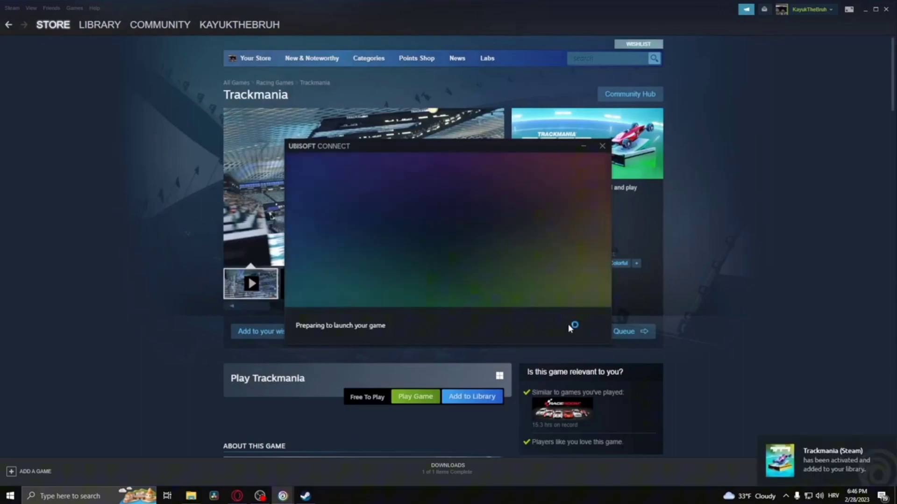
left_click(601, 146)
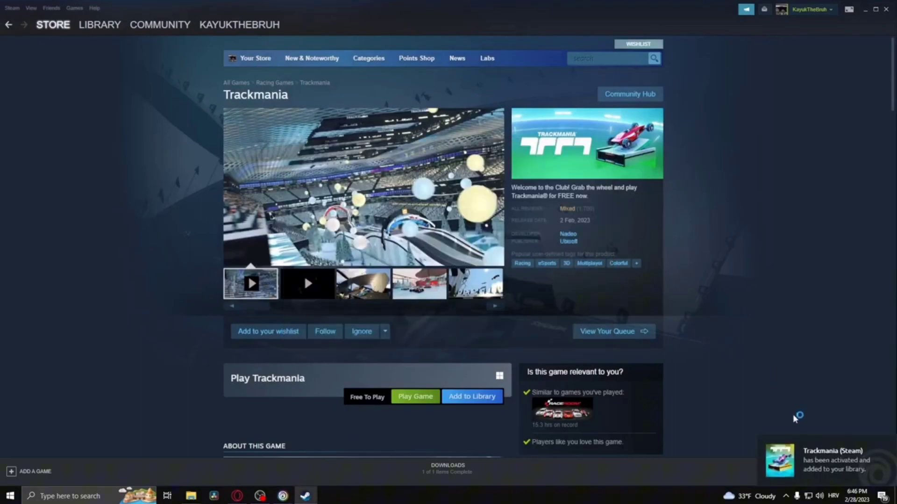